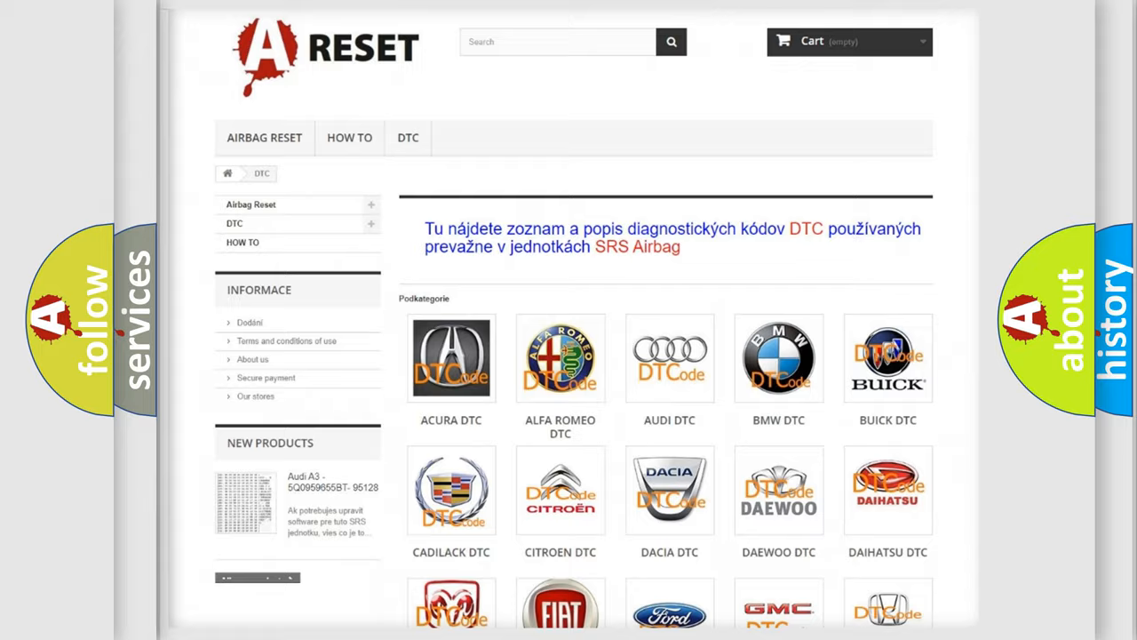
Scroll down the brand grid and open the FIAT DTC category page.
scroll("down", 3)
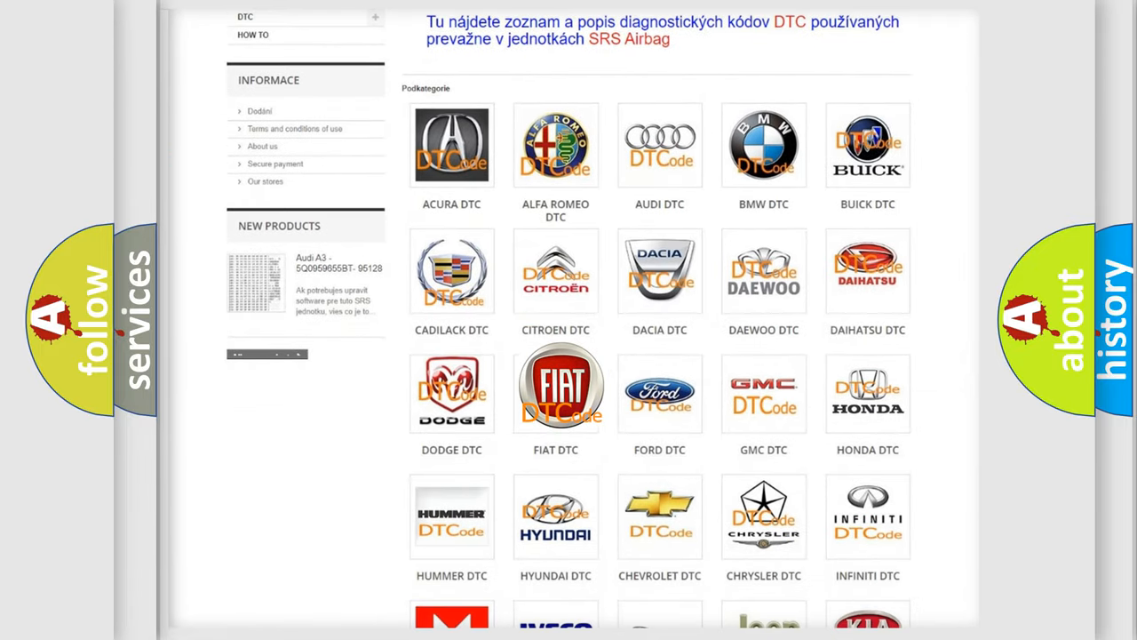
left_click(555, 391)
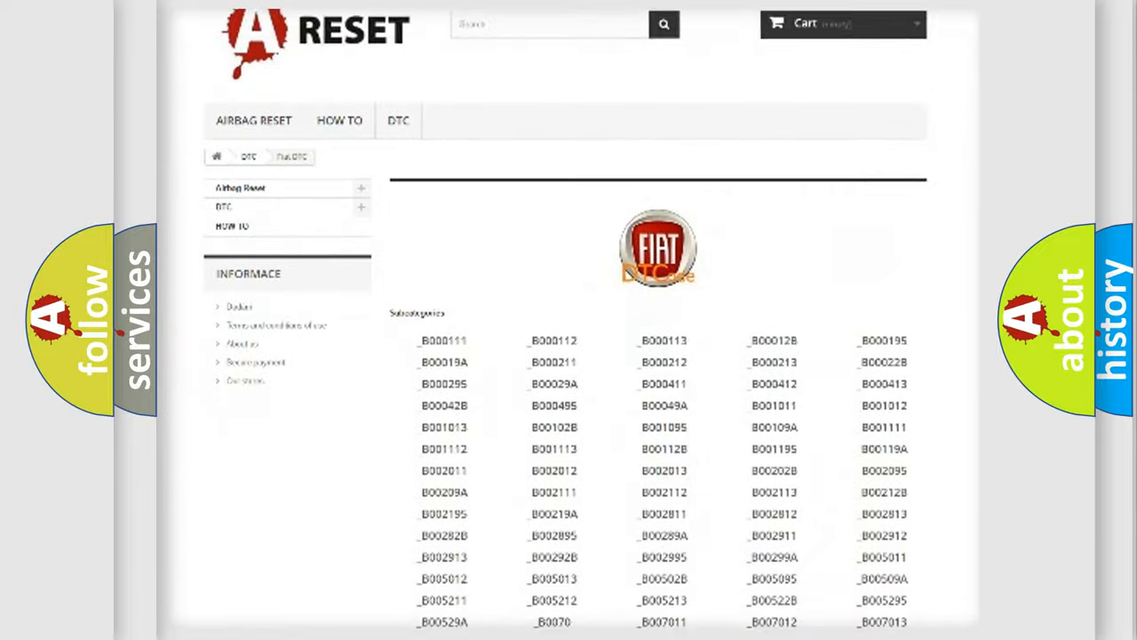
scroll("down", 3)
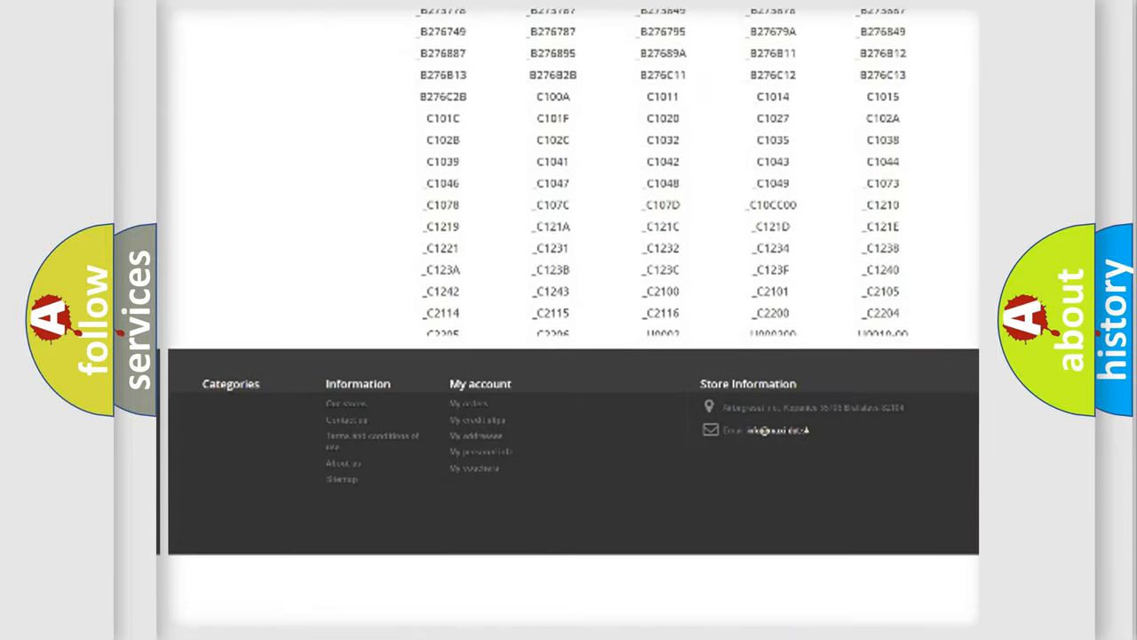
scroll("down", 3)
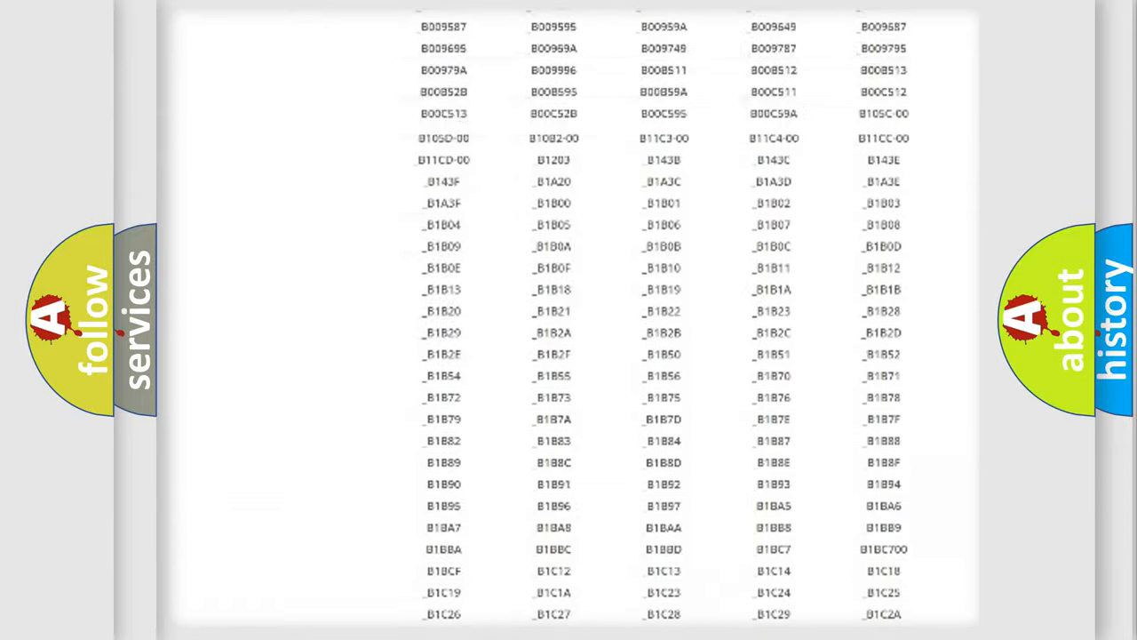
scroll("up", 3)
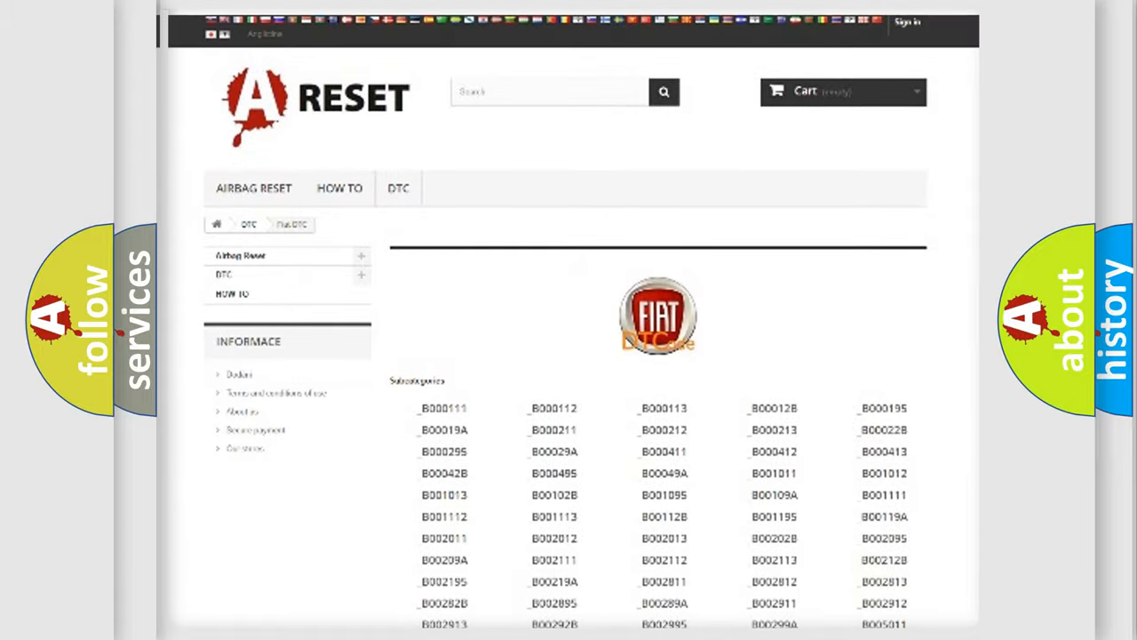